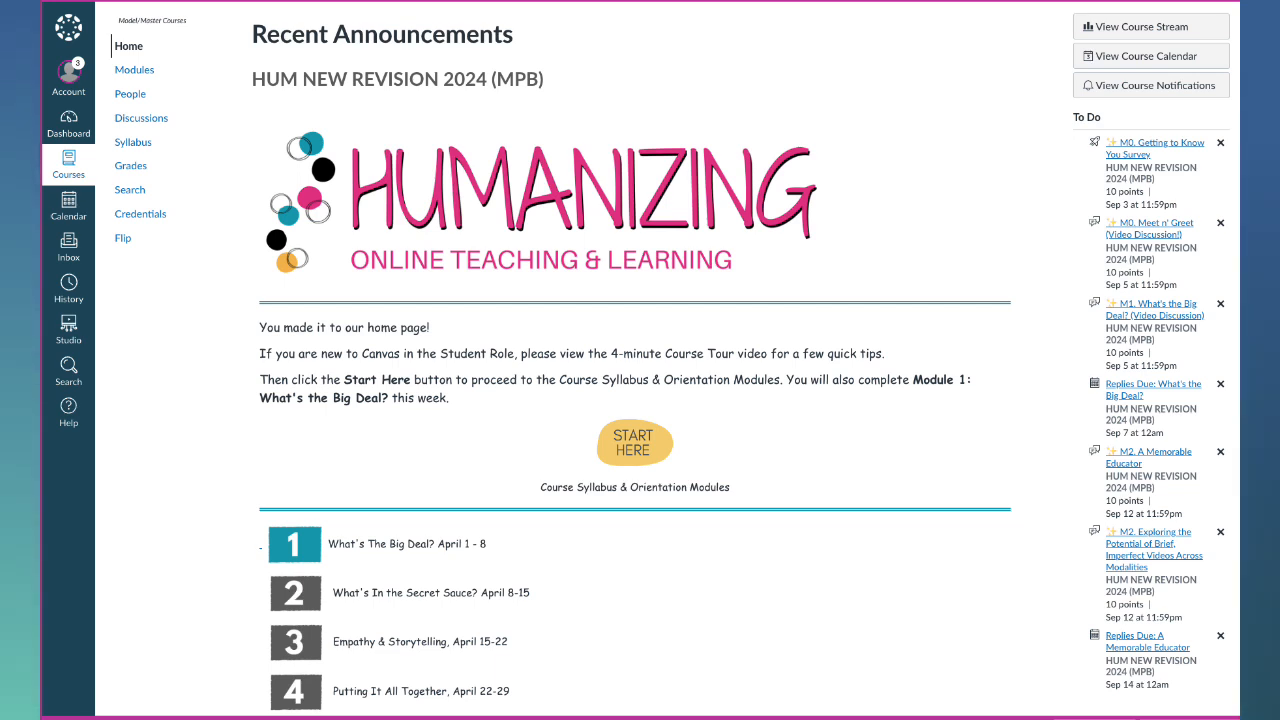
mouse_move(1137, 161)
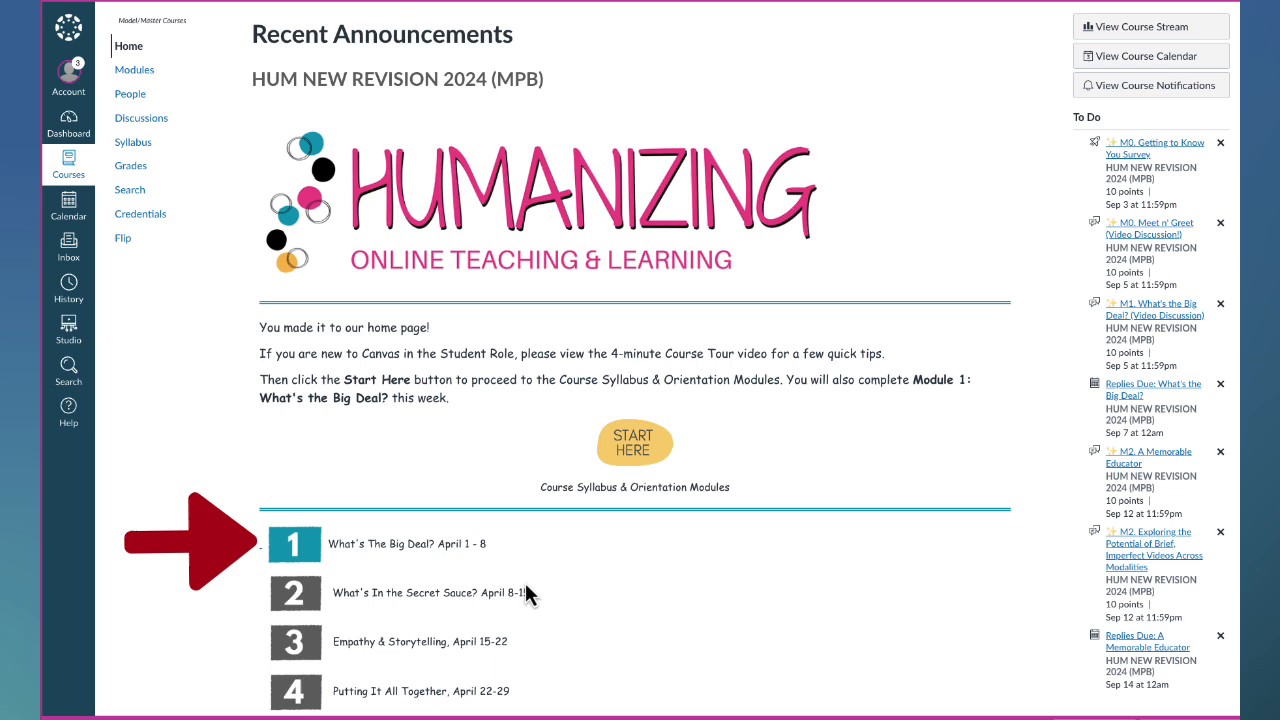
mouse_move(333, 566)
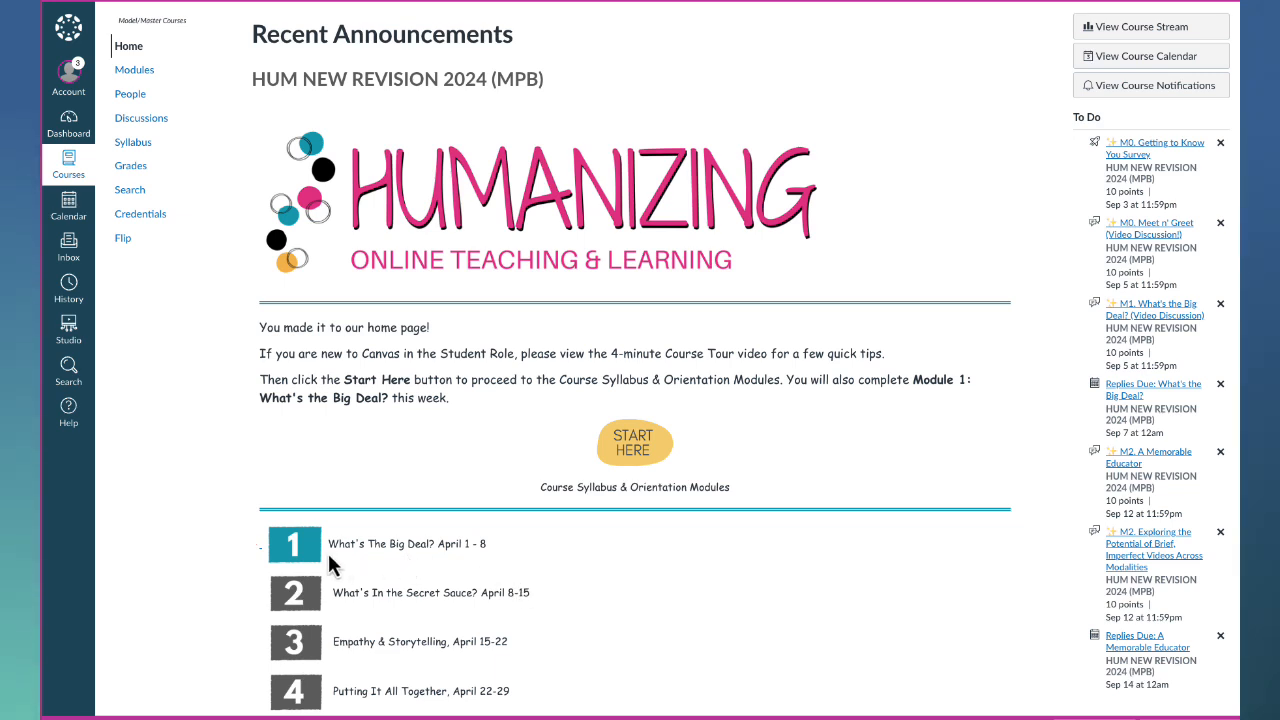
mouse_move(344, 562)
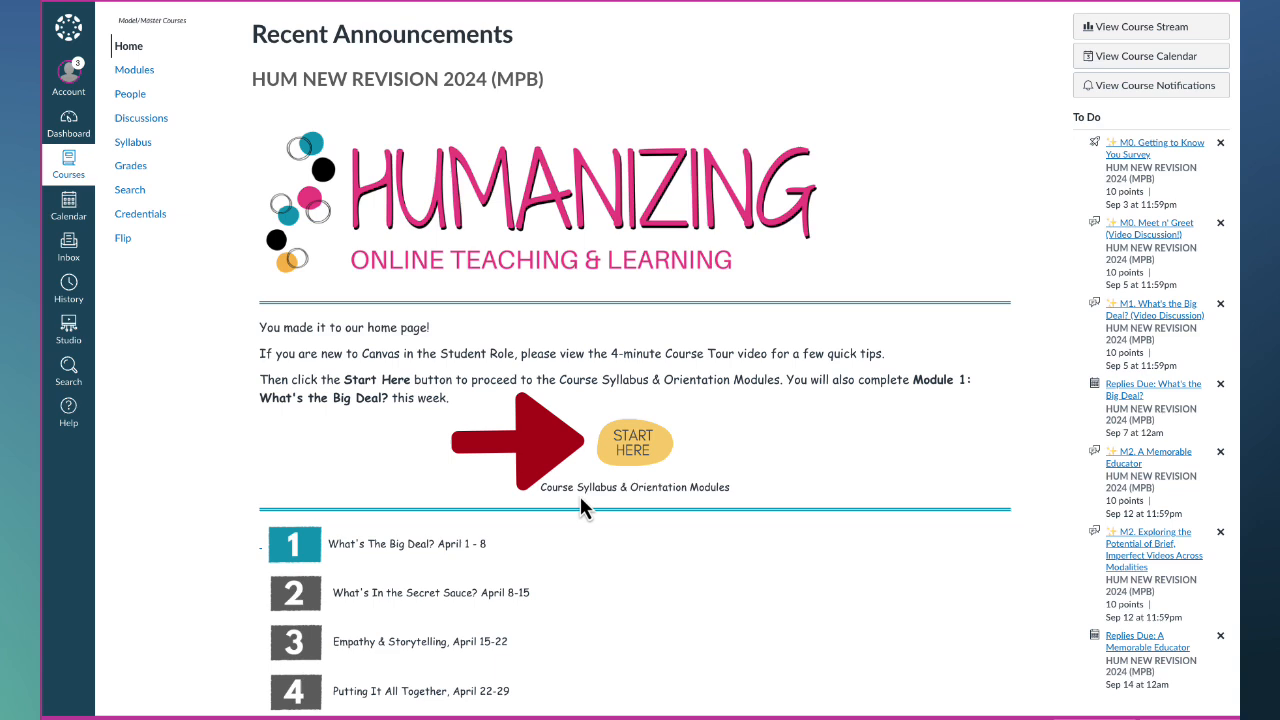
mouse_move(640, 460)
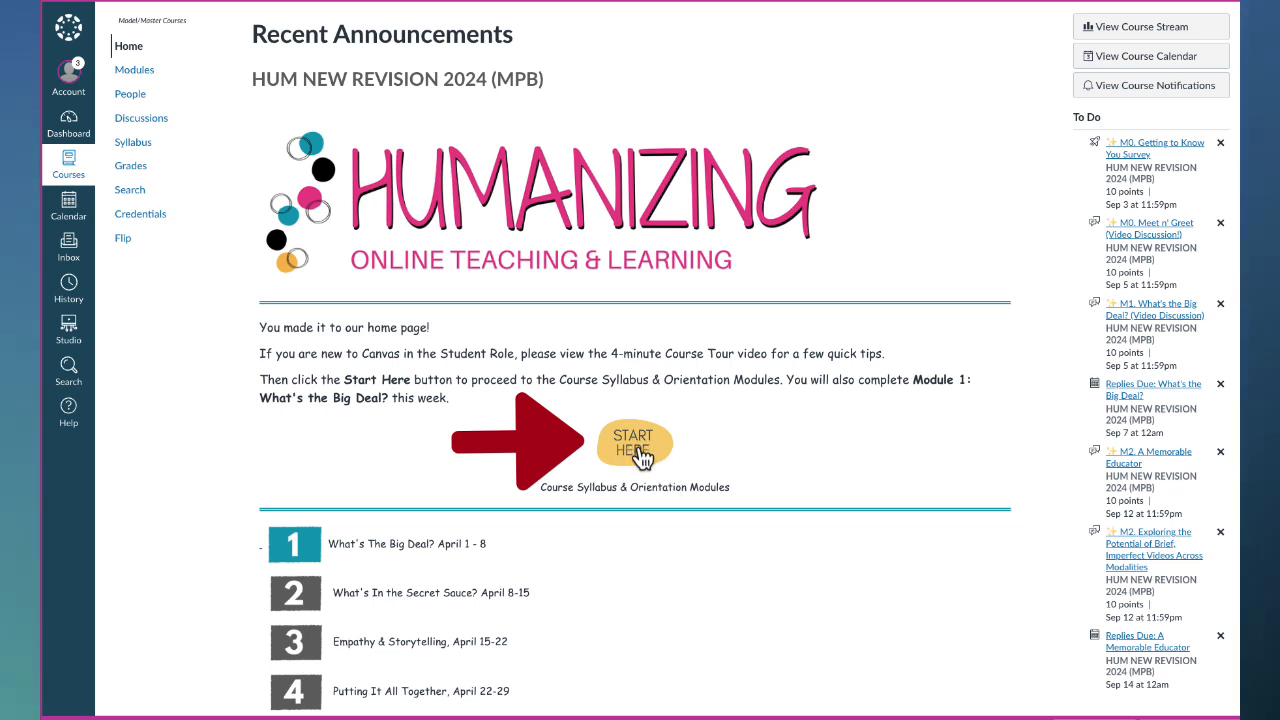
mouse_move(385, 527)
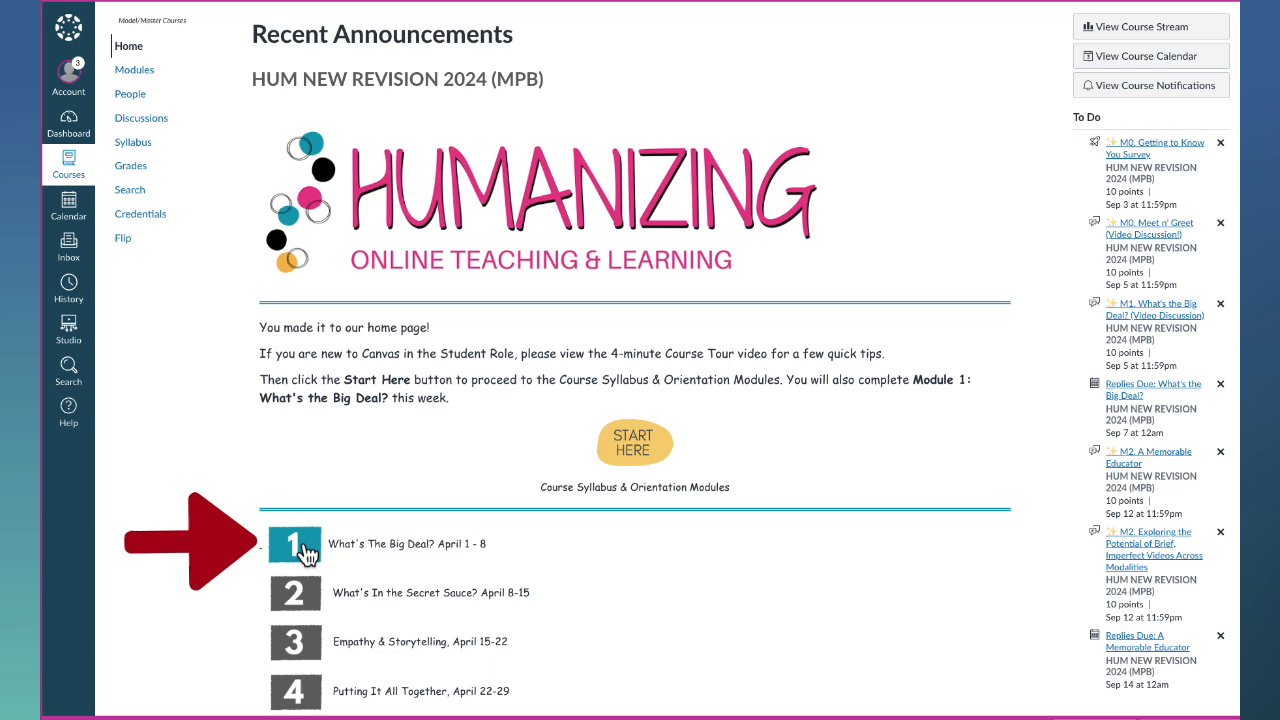
mouse_move(300, 548)
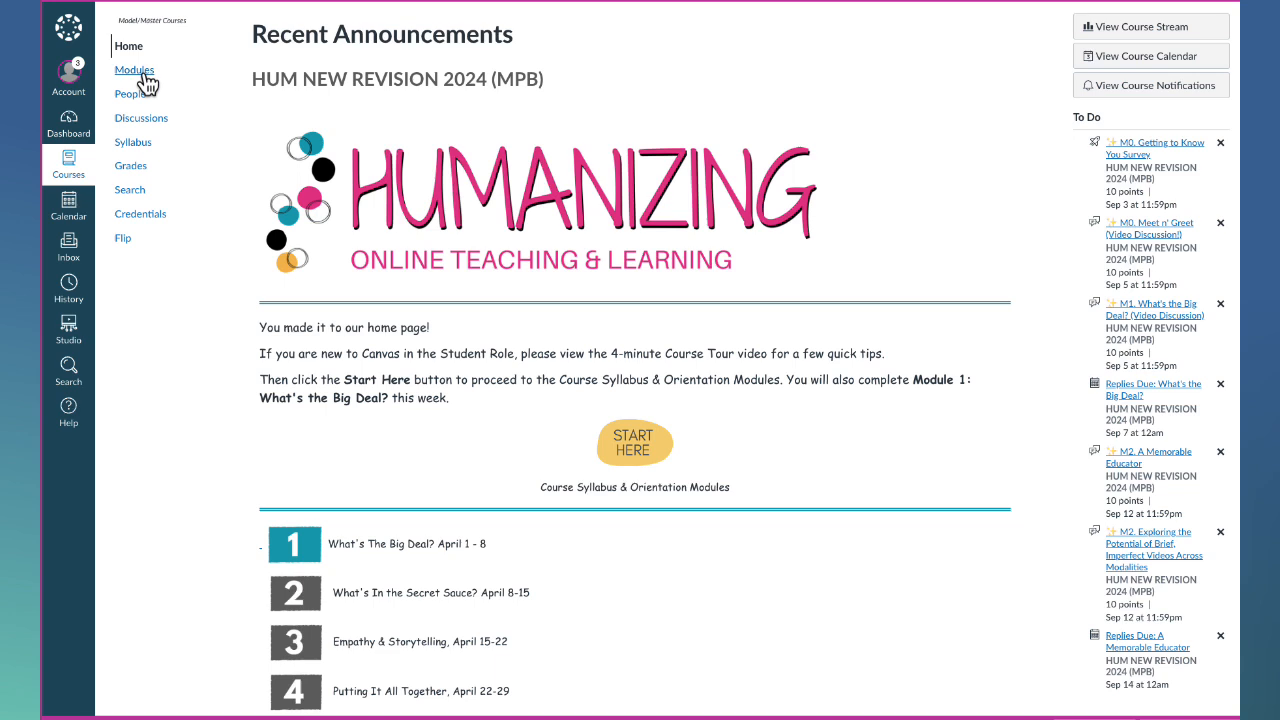
mouse_move(1060, 133)
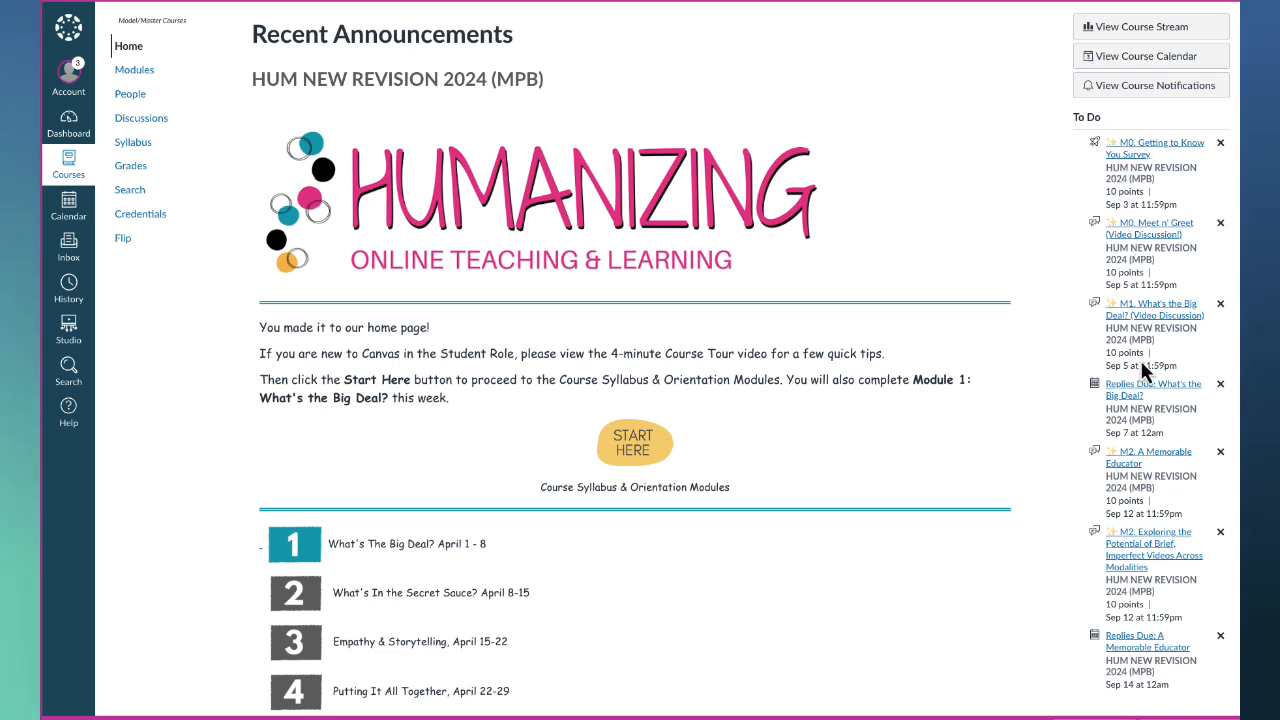
mouse_move(1080, 333)
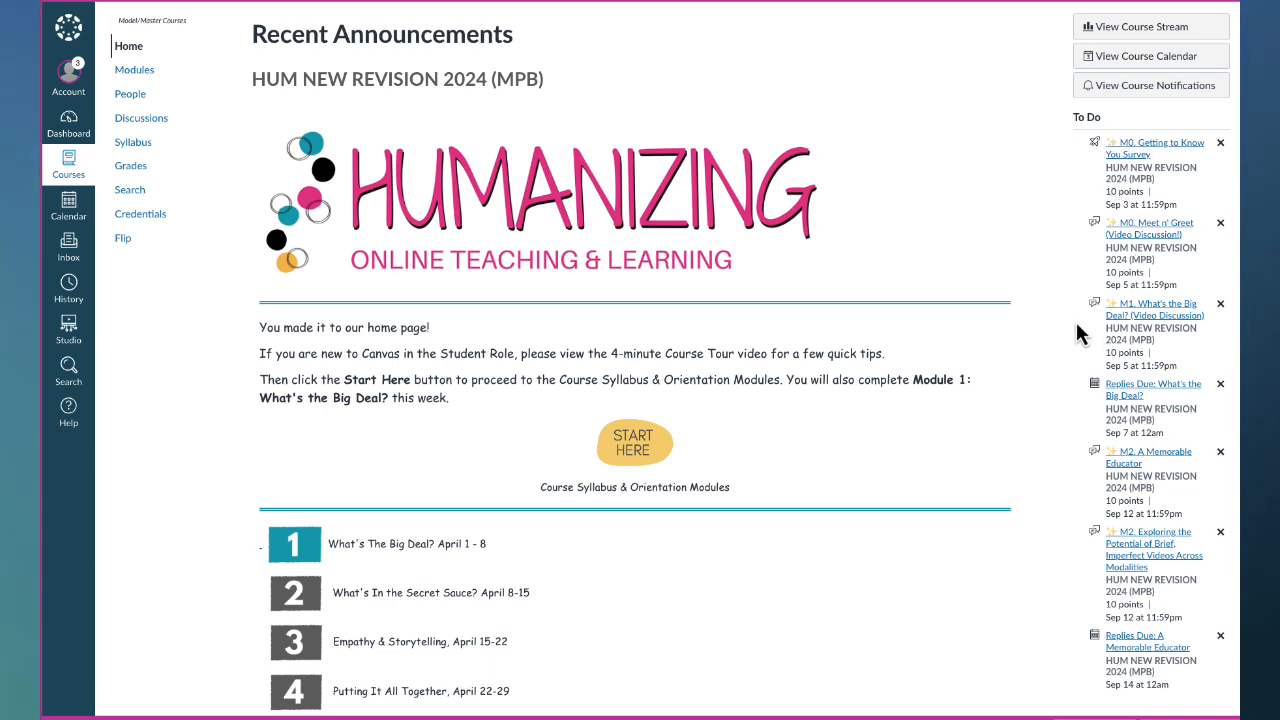
mouse_move(1155, 160)
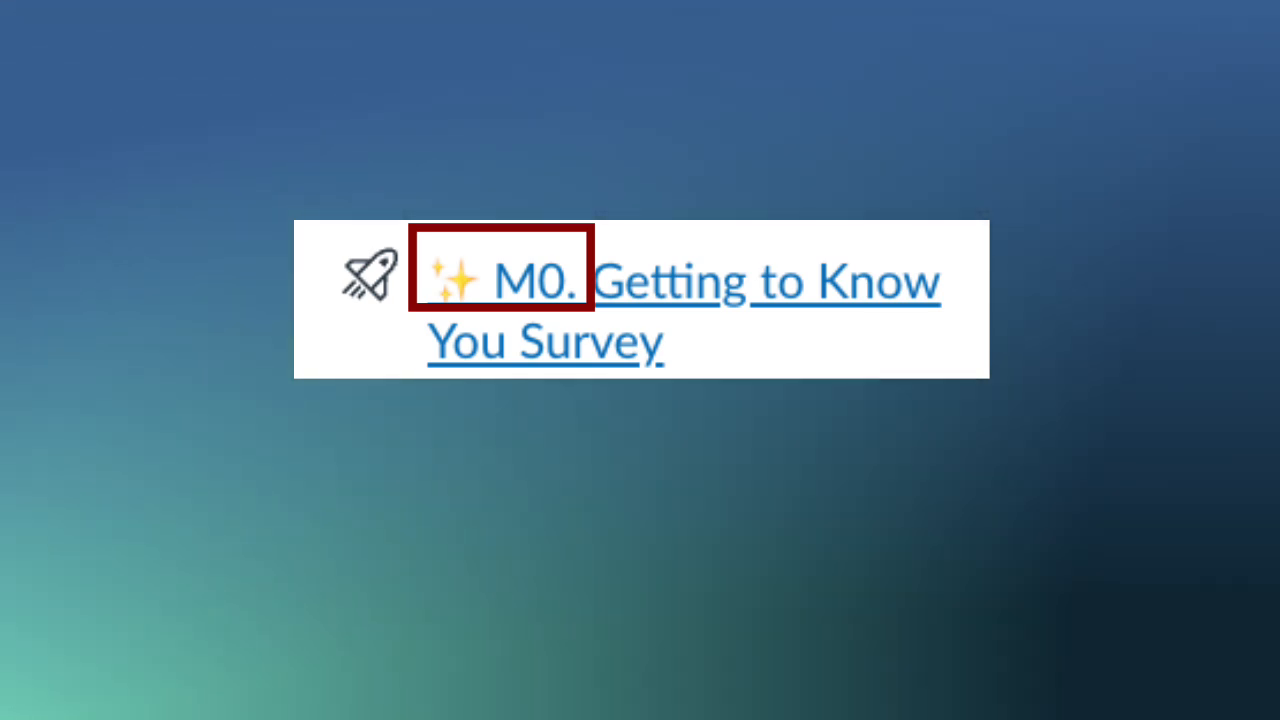
Open Modules and scroll through the syllabus pages, Orientation M0 items and Module 1 pages.
left_click(500, 280)
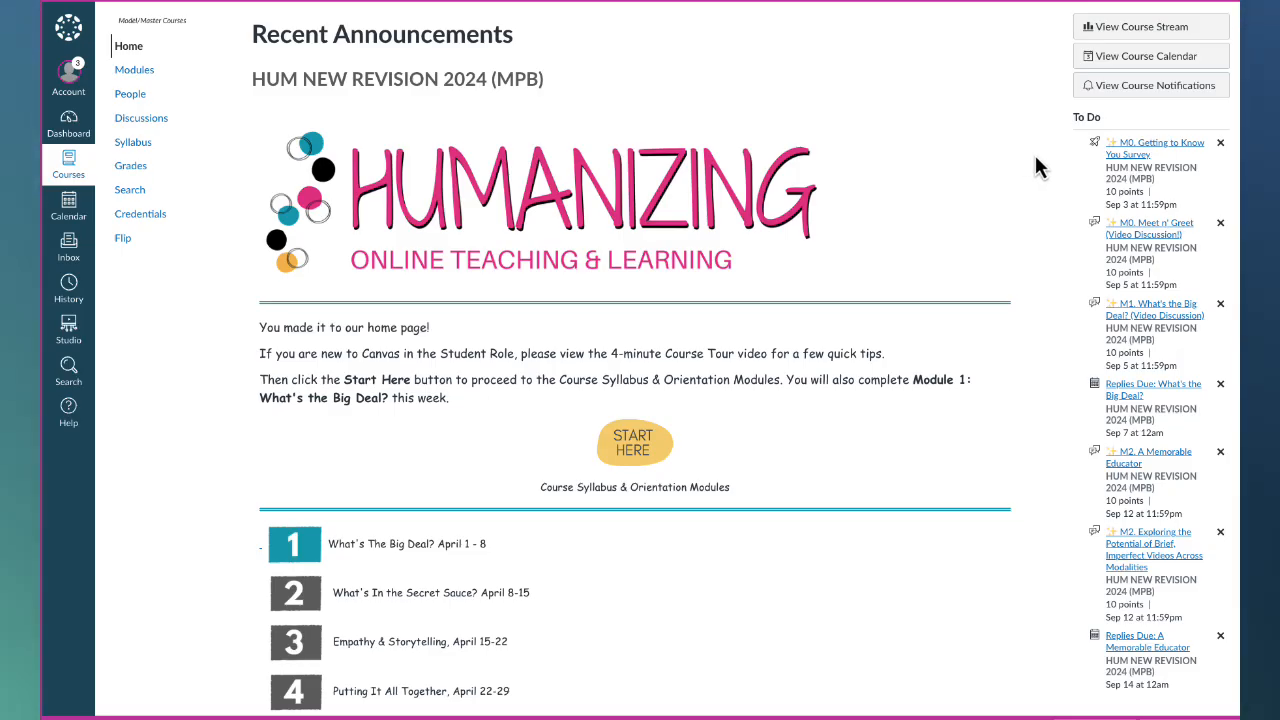
mouse_move(978, 167)
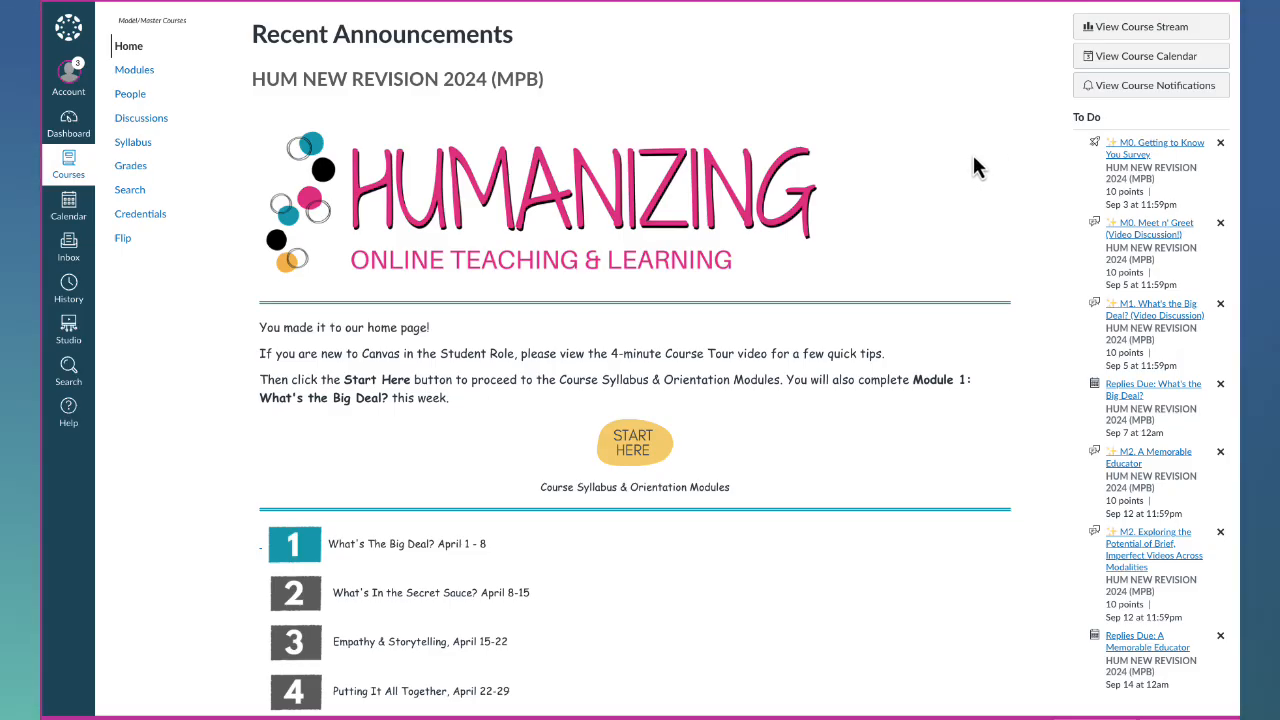
mouse_move(130, 93)
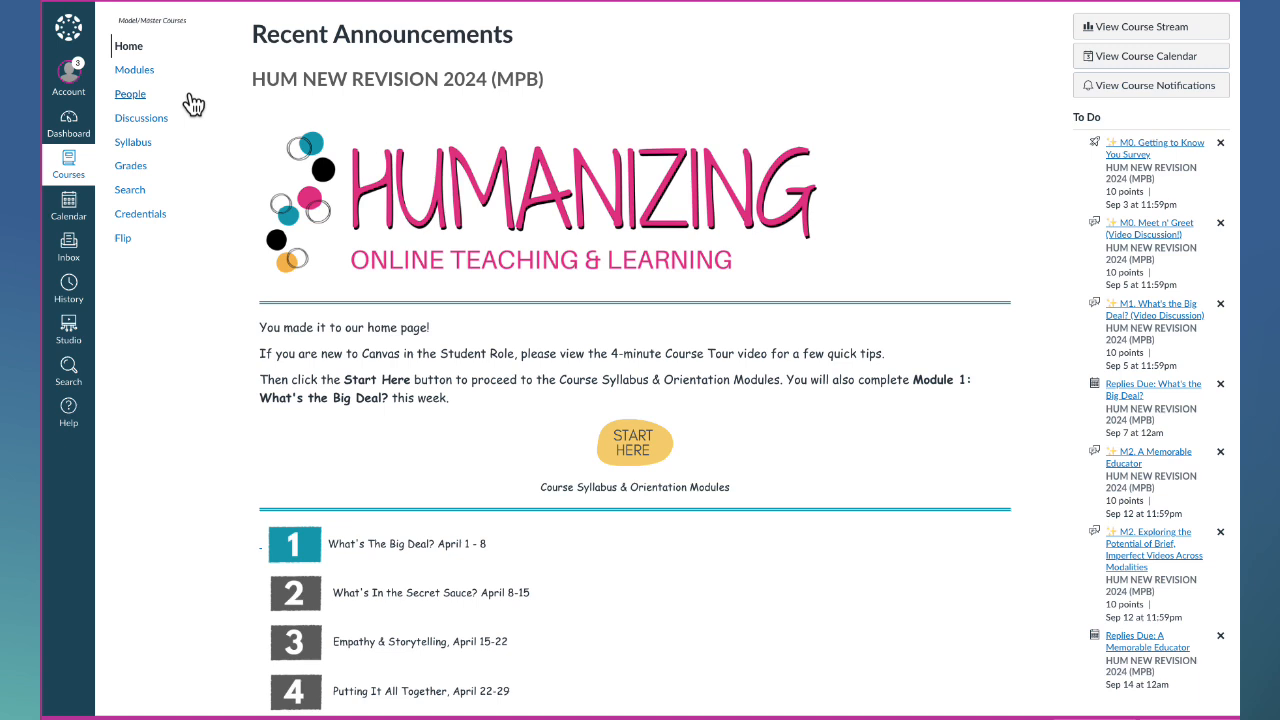
mouse_move(134, 70)
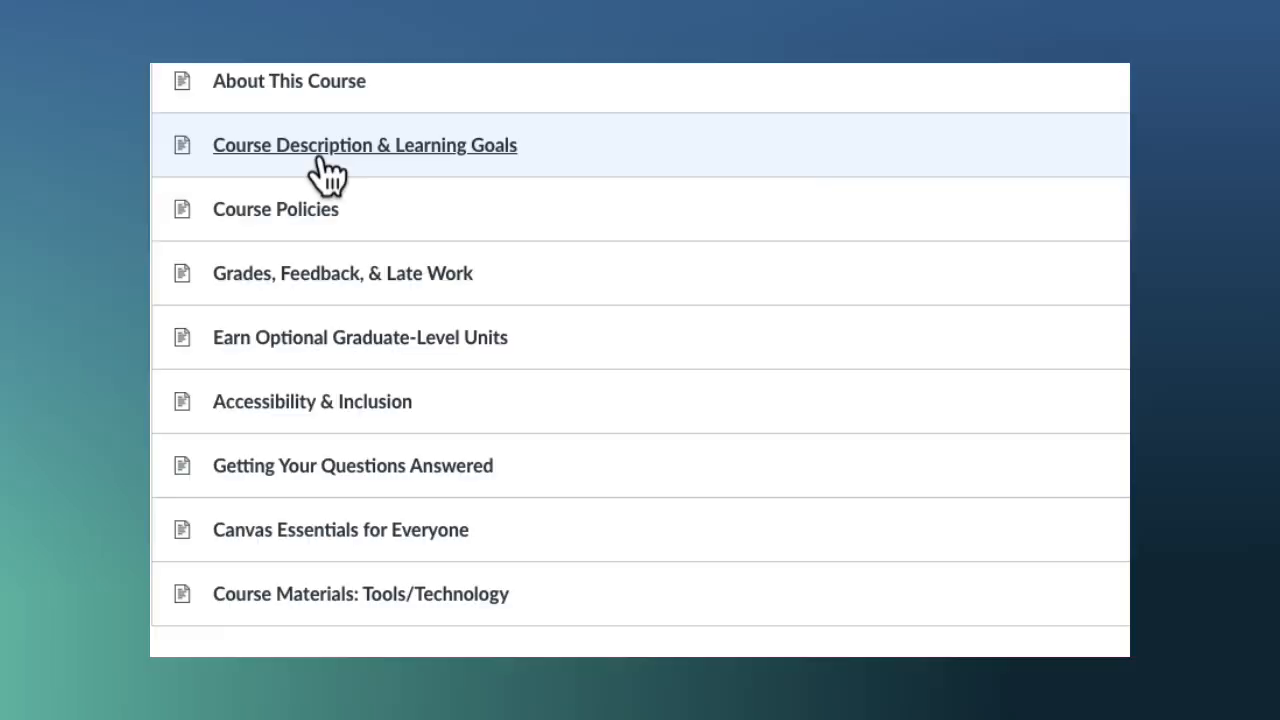
scroll("down", 3)
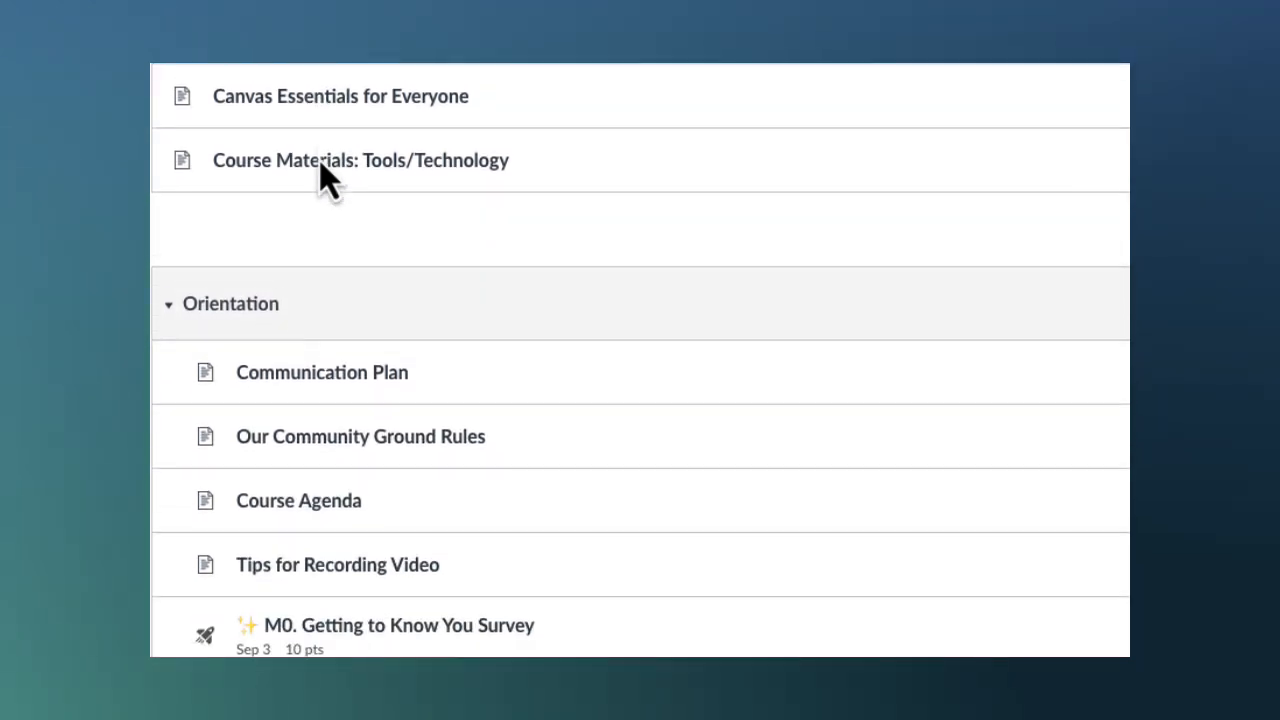
scroll("down", 3)
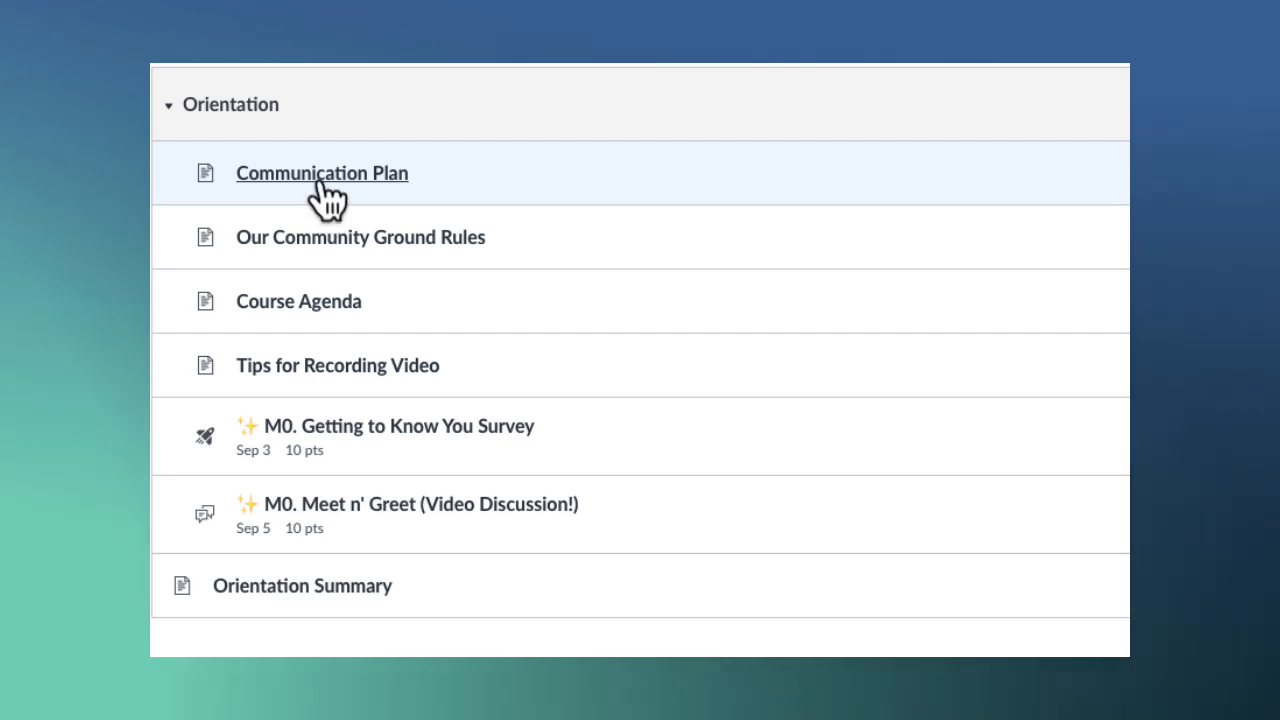
mouse_move(350, 365)
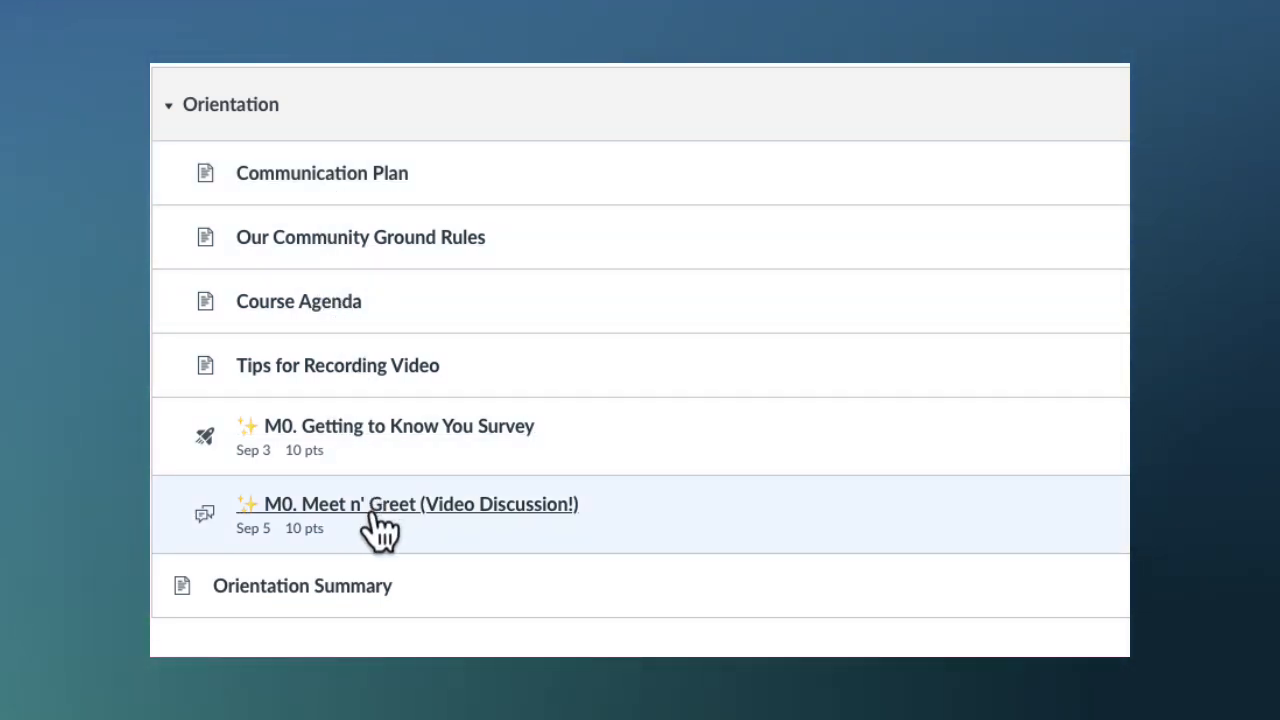
mouse_move(262, 445)
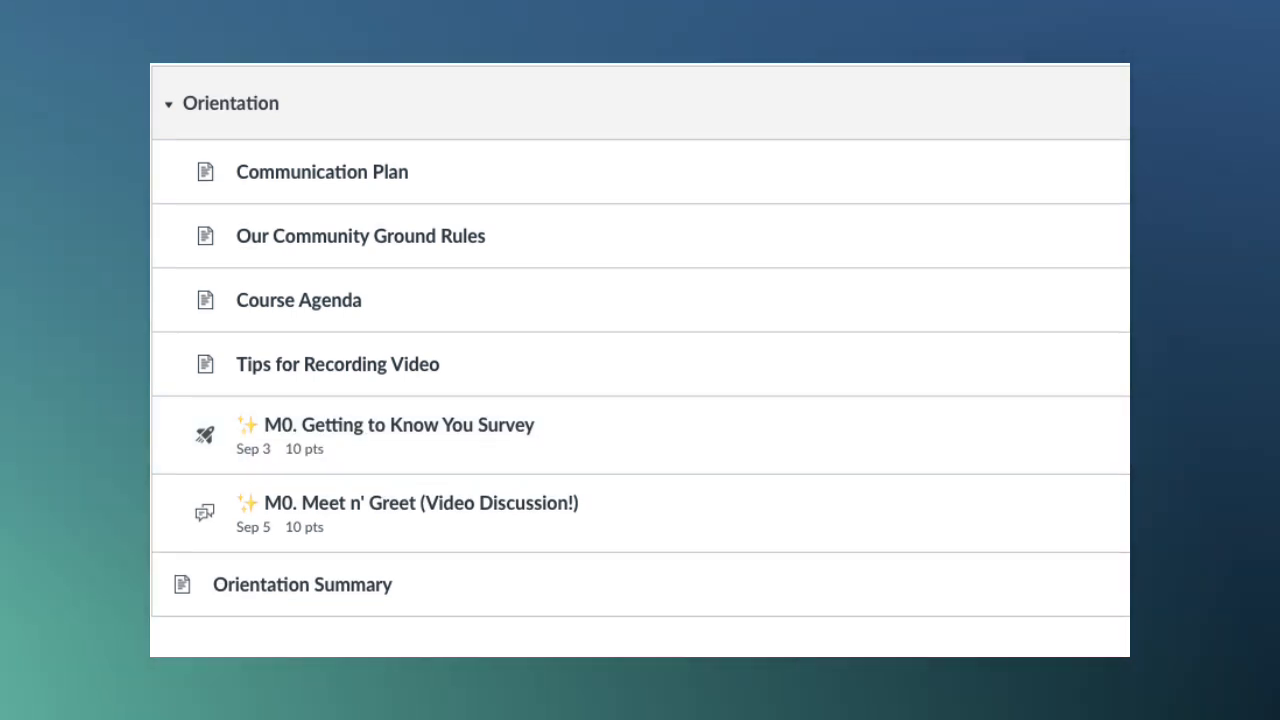
scroll("down", 3)
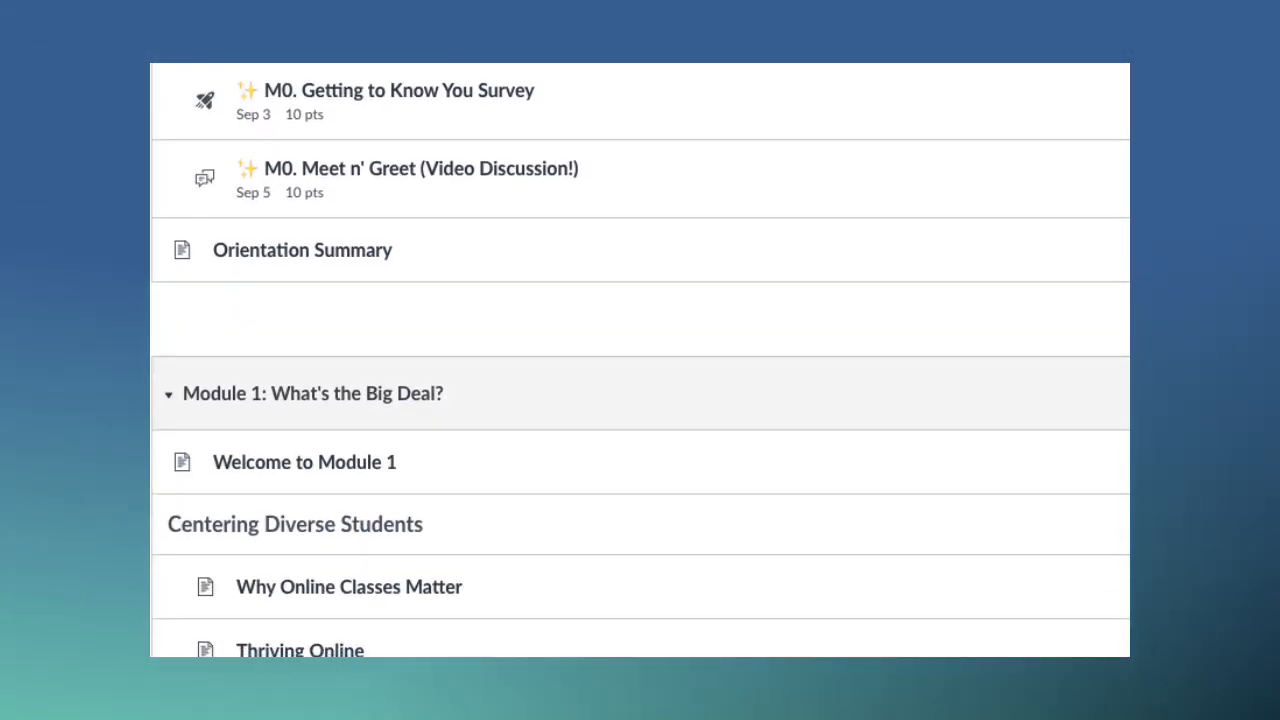
scroll("down", 3)
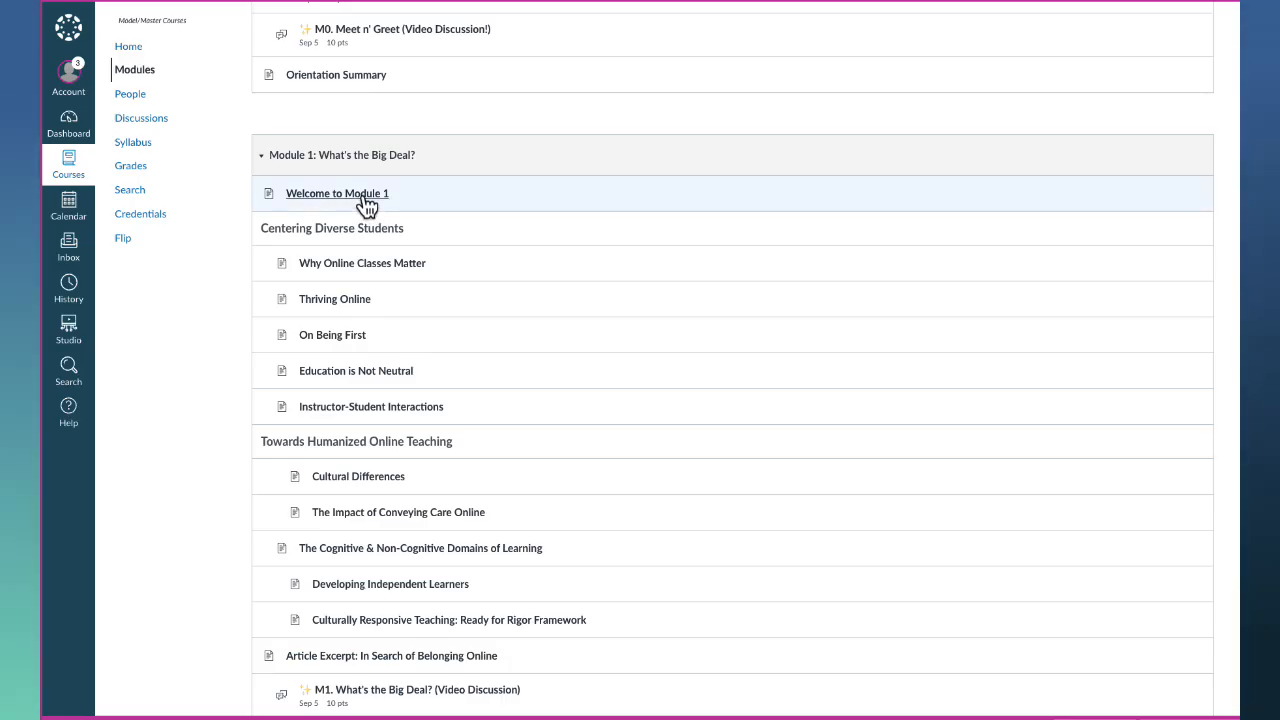
mouse_move(340, 207)
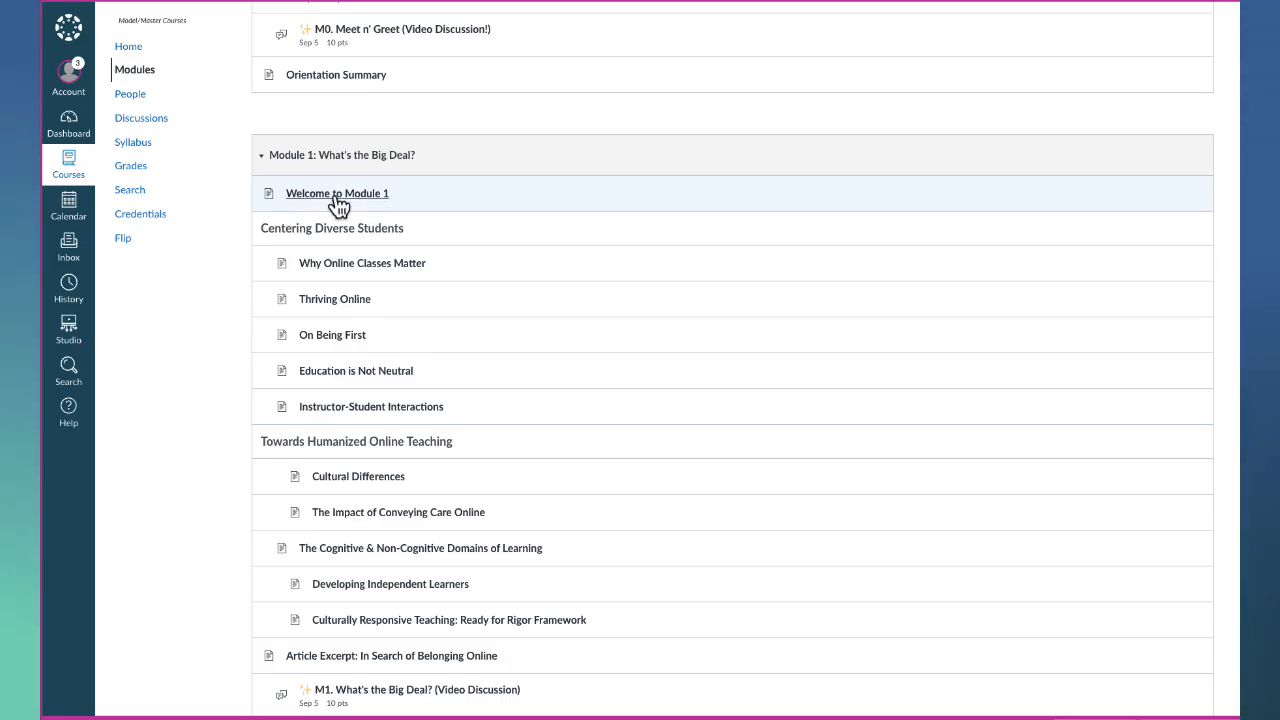
Open the 'Welcome to Module 1' page from the Module 1 list.
left_click(337, 193)
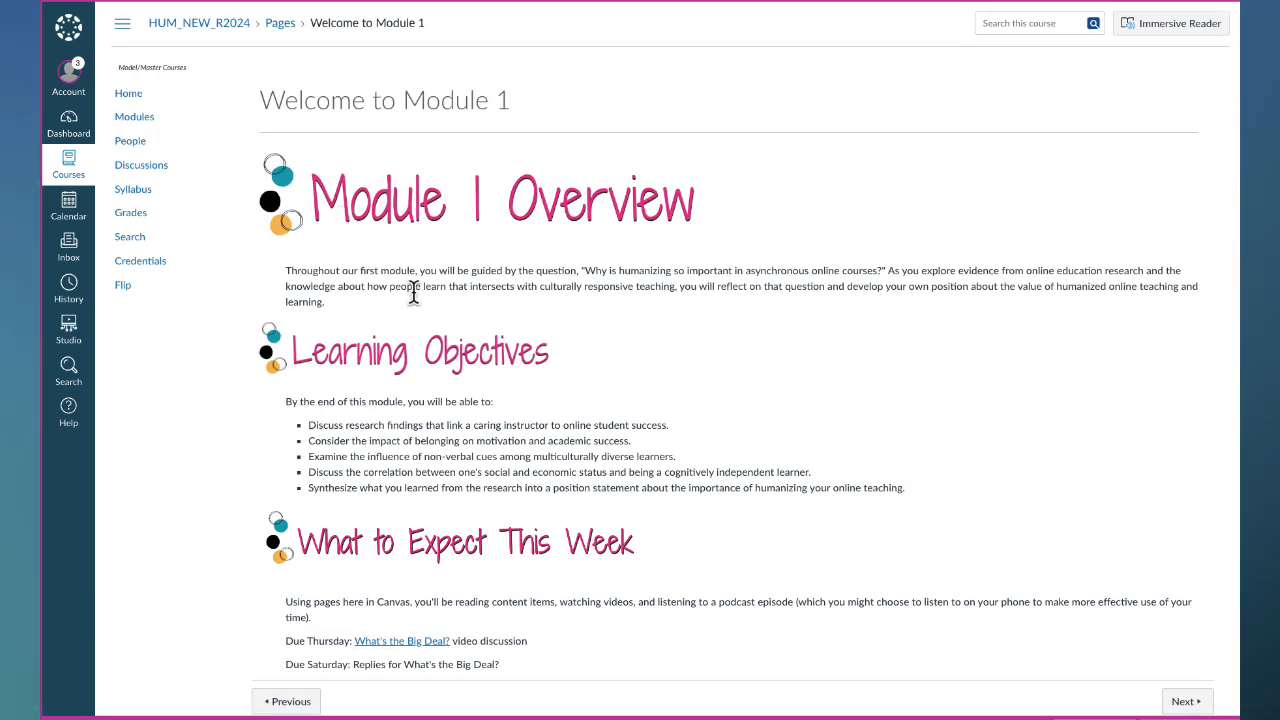
mouse_move(428, 405)
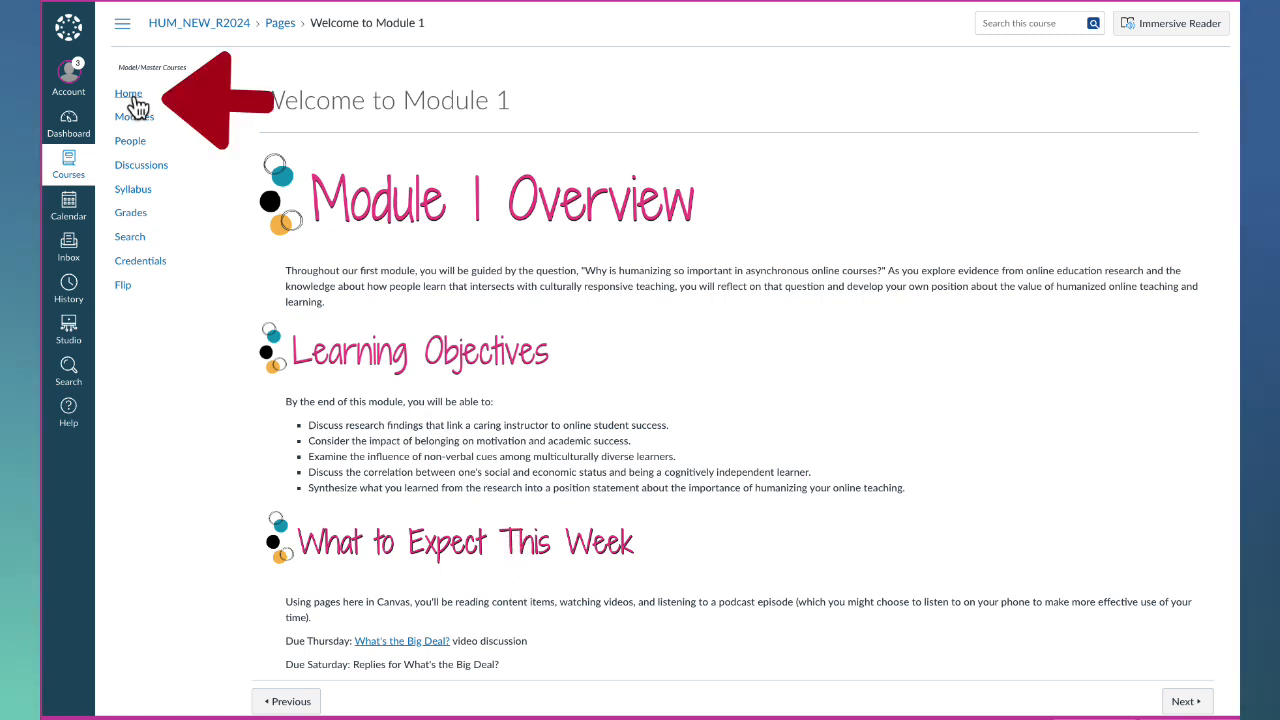
Go back to the course Home page with Recent Announcements and the To Do list.
left_click(128, 93)
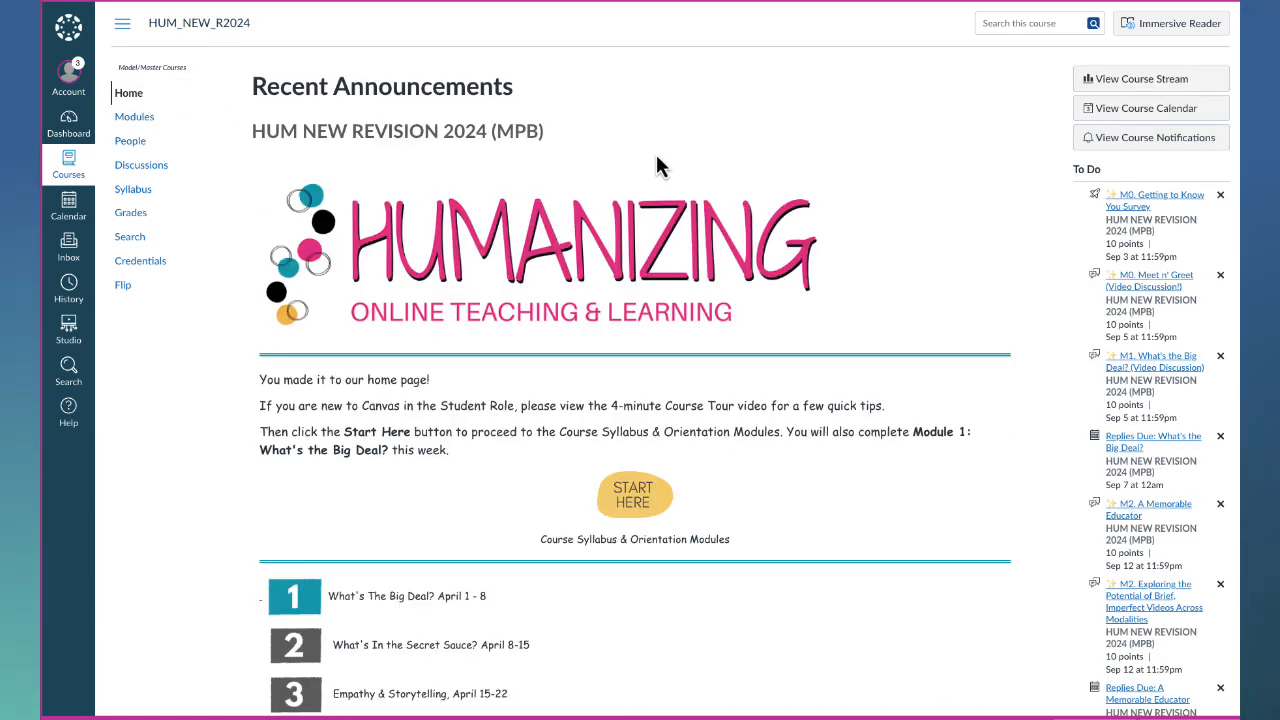
mouse_move(1108, 185)
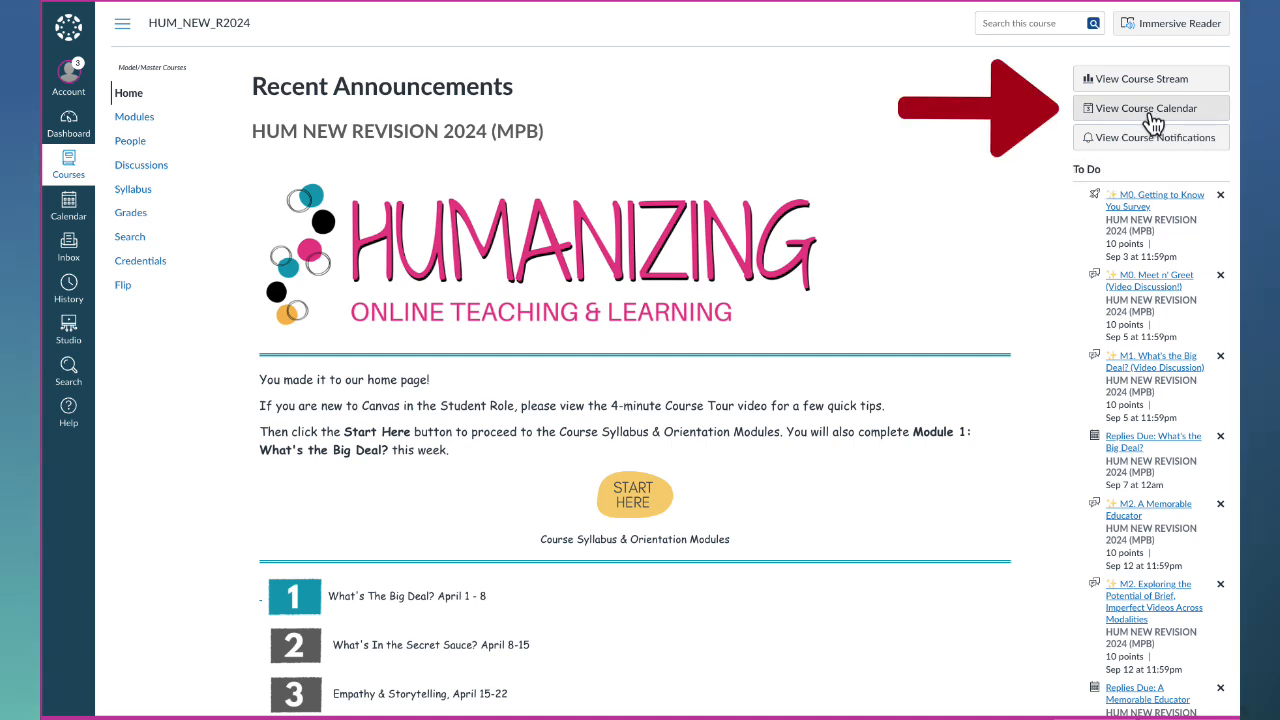
Open the course calendar, preview Agenda view, then show the Sep 1–7, 2024 week.
left_click(1145, 108)
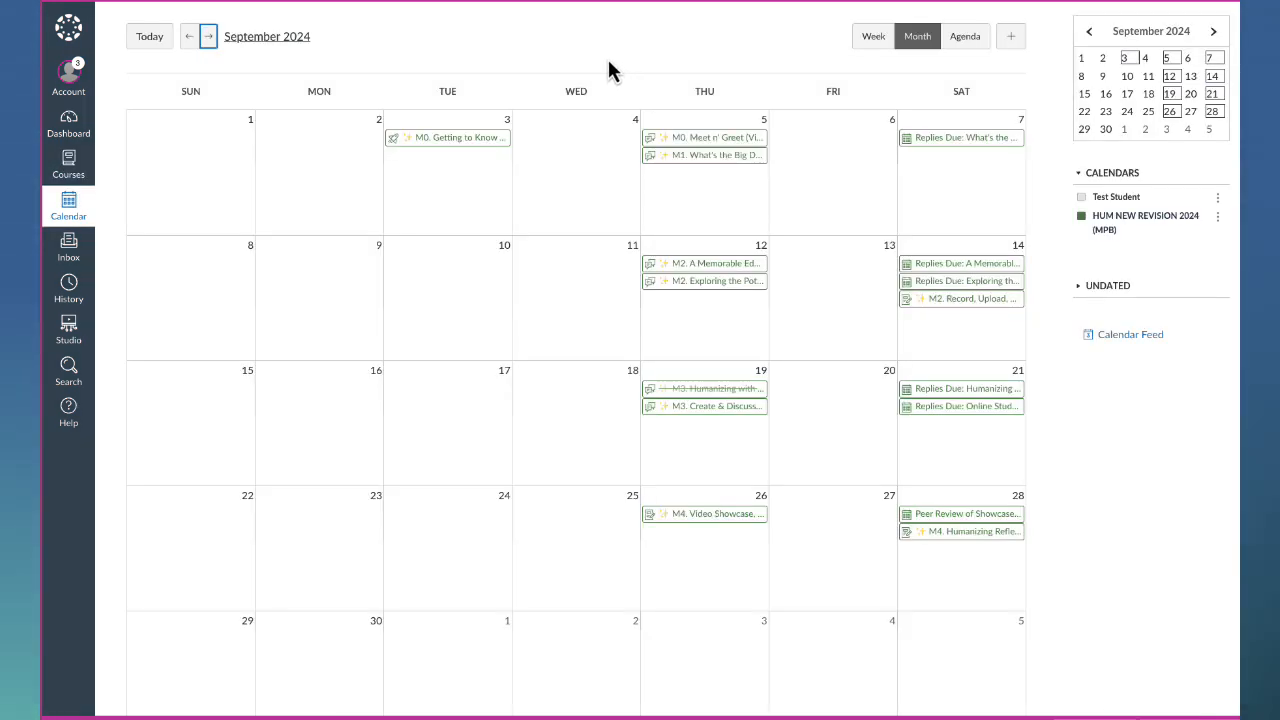
mouse_move(620, 75)
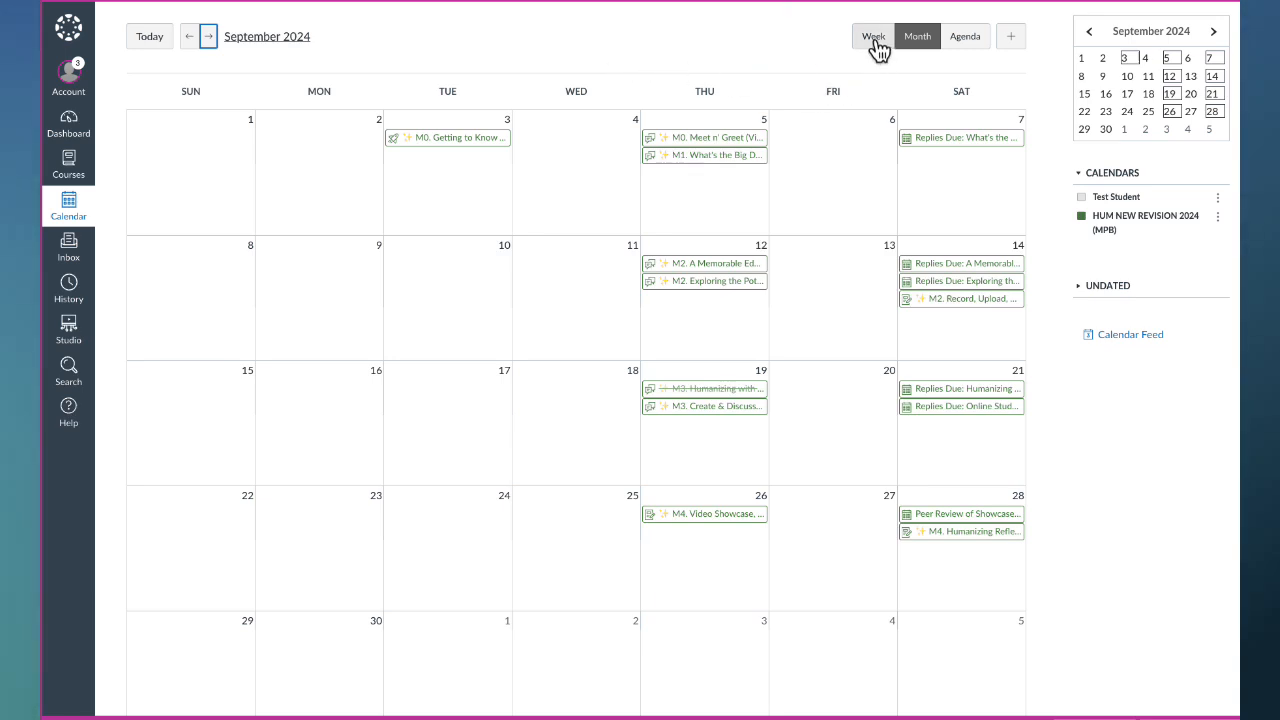
left_click(965, 36)
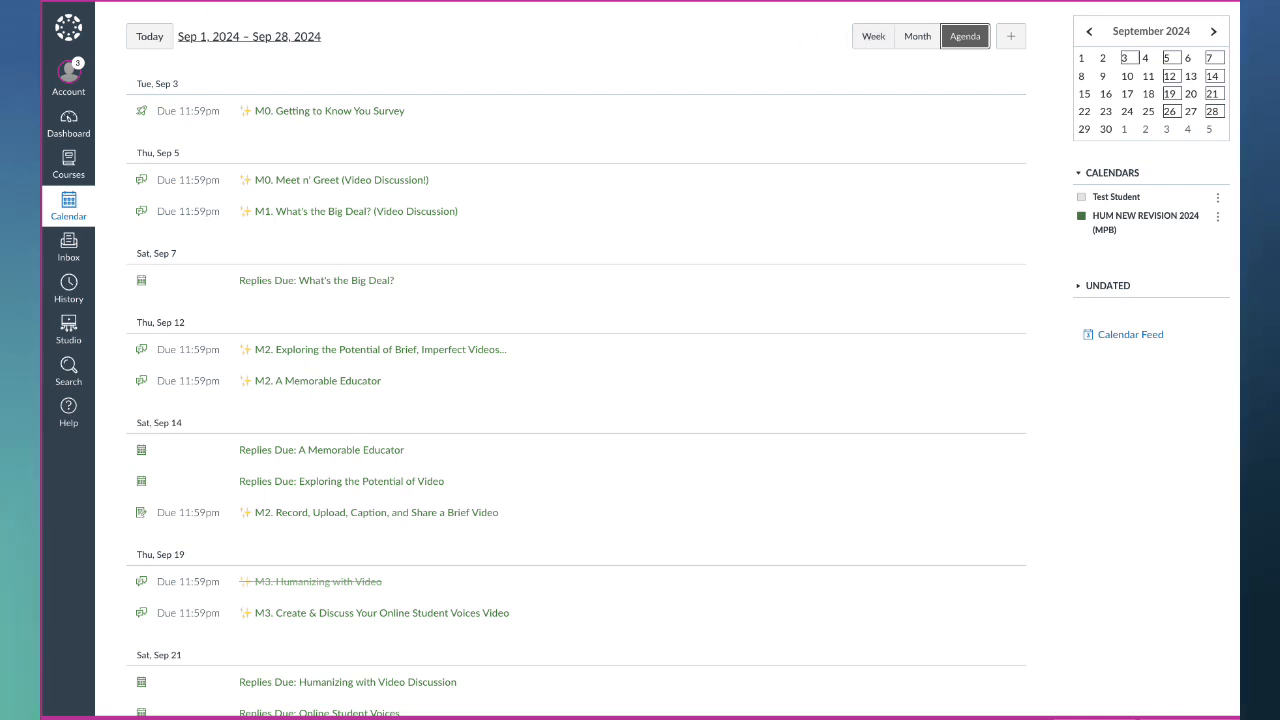
left_click(872, 36)
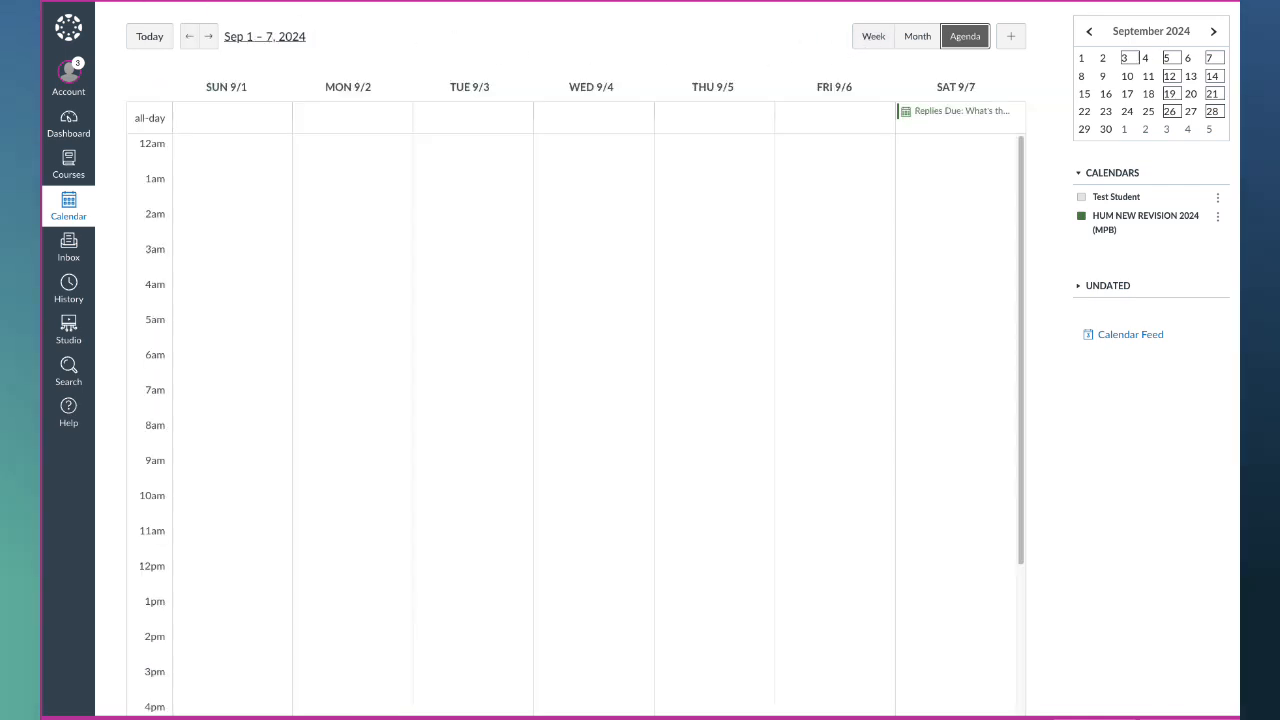